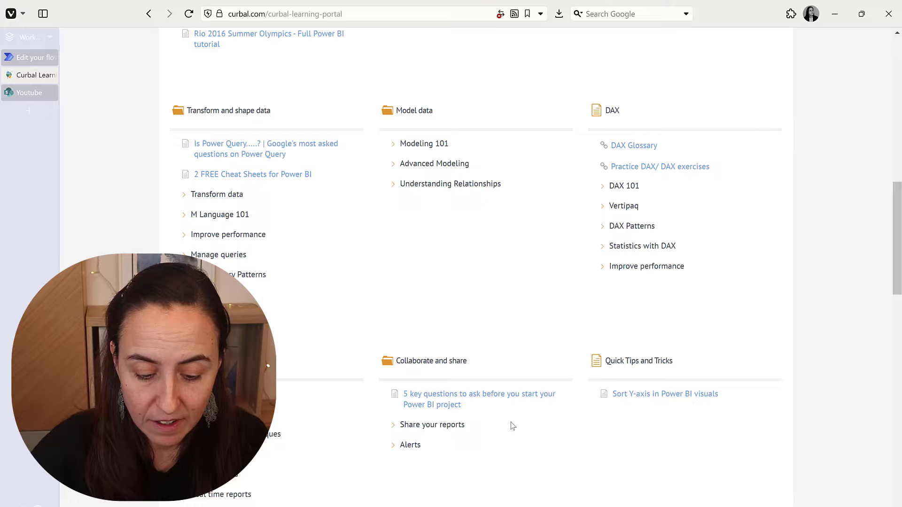
Reach the Export to Excel / CSV button article and browse its related export videos.
{"action": "scroll", "scroll_direction": "down", "scroll_amount": 3}
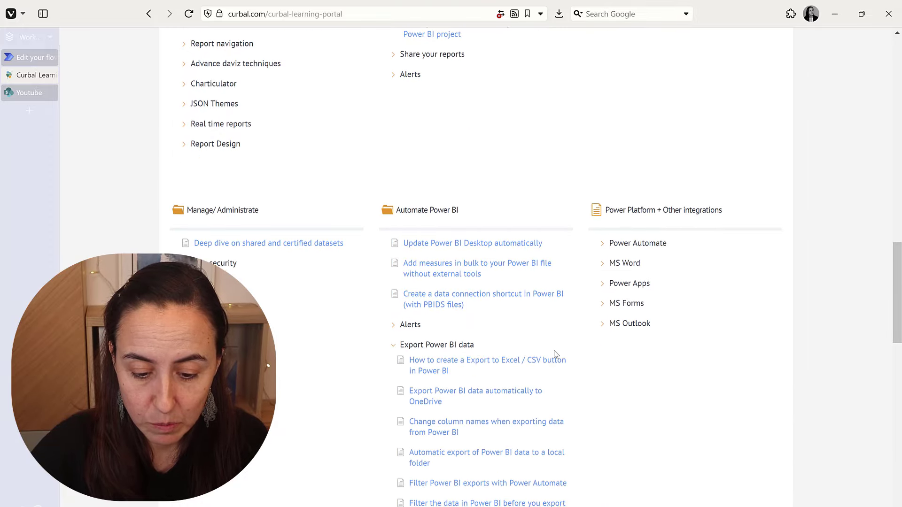
{"action": "scroll", "scroll_direction": "down", "scroll_amount": 3}
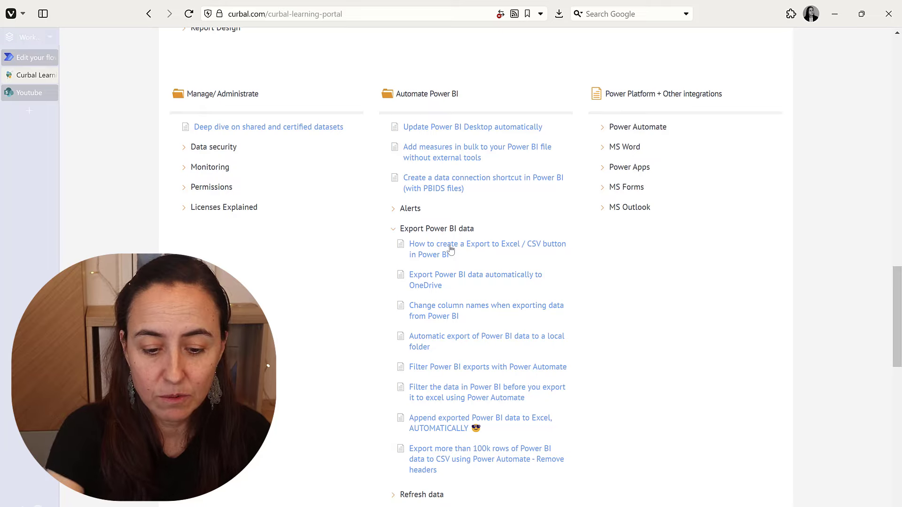
{"action": "left_click", "coordinate": [487, 248]}
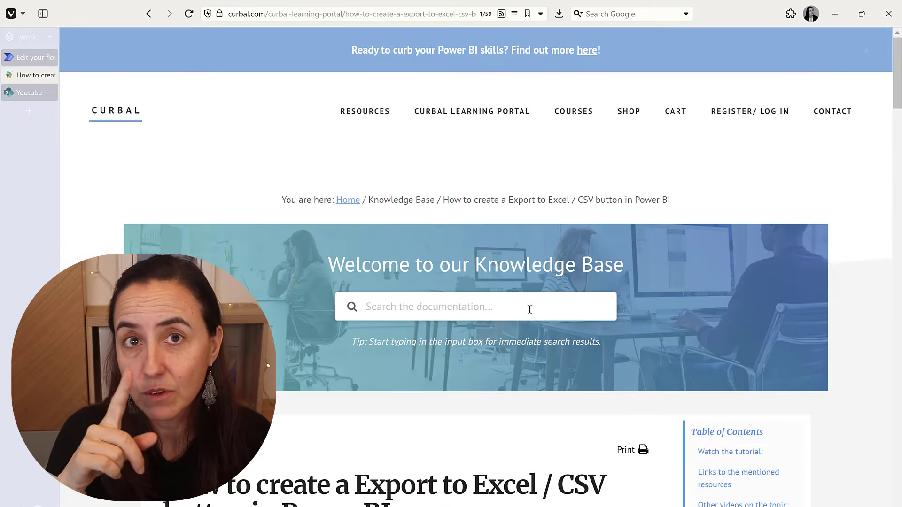
{"action": "scroll", "scroll_direction": "down", "scroll_amount": 3}
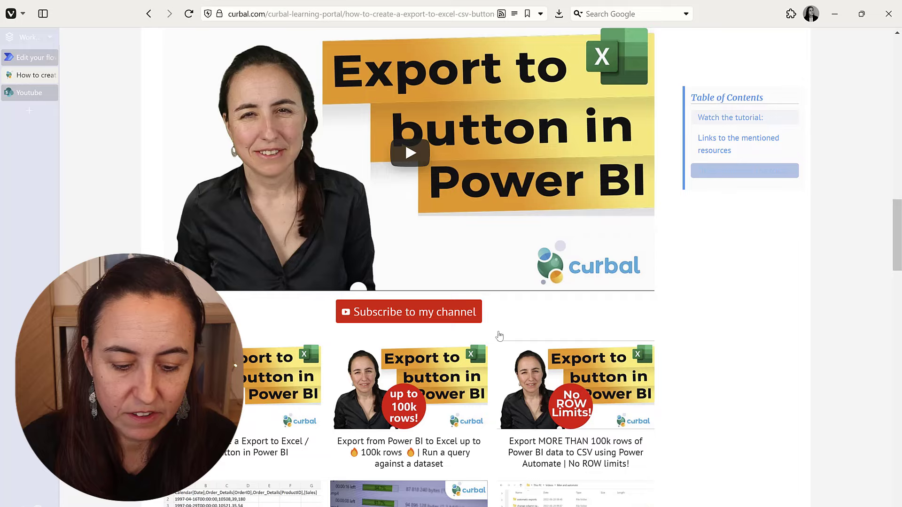
{"action": "scroll", "scroll_direction": "down", "scroll_amount": 3}
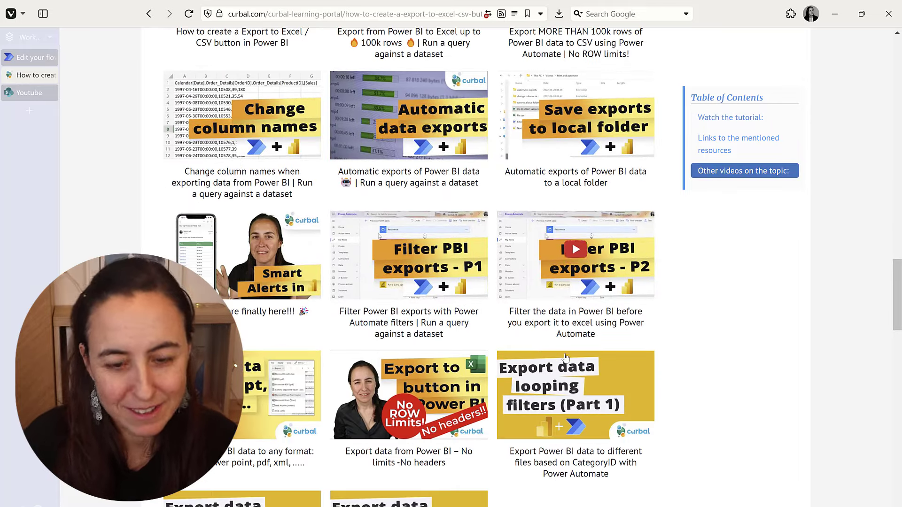
{"action": "scroll", "scroll_direction": "up", "scroll_amount": 3}
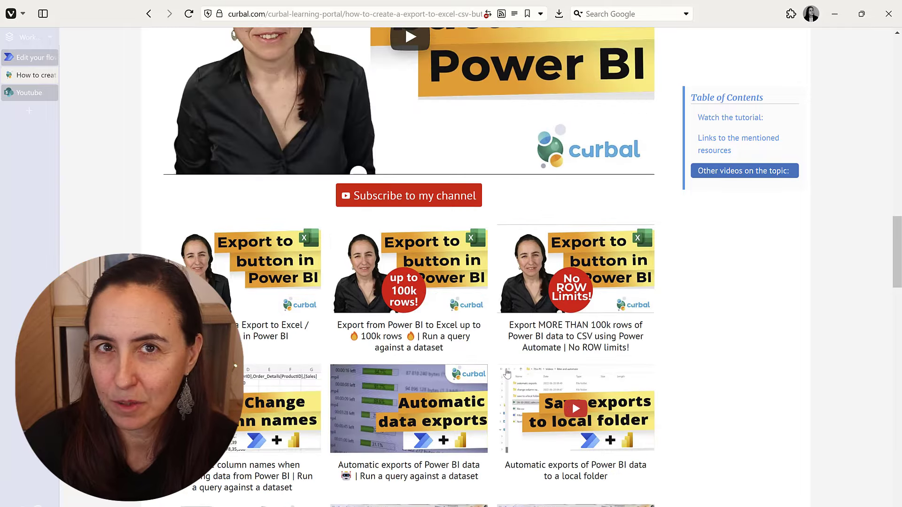
{"action": "mouse_move", "coordinate": [433, 353]}
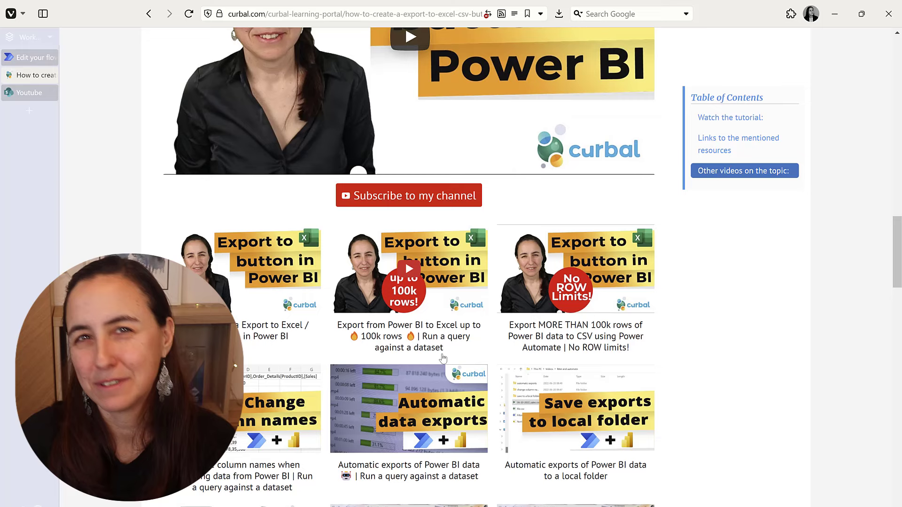
{"action": "mouse_move", "coordinate": [90, 133]}
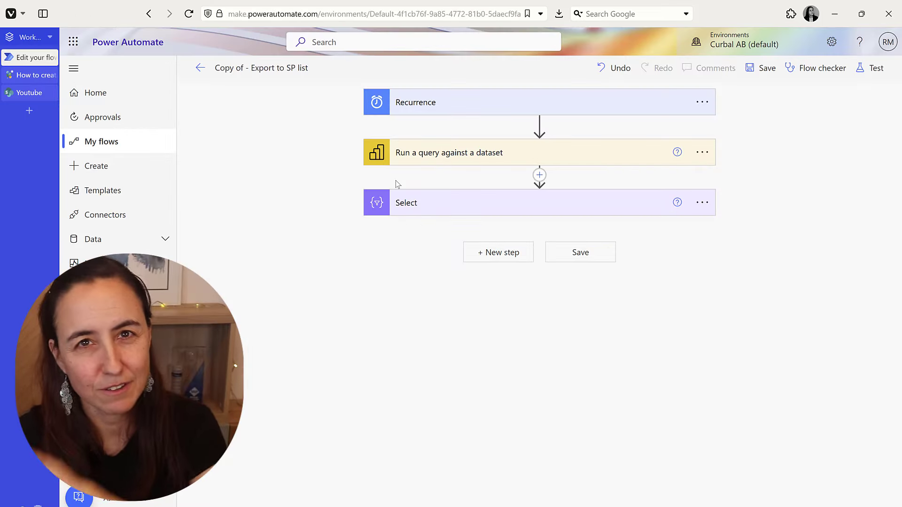
{"action": "mouse_move", "coordinate": [464, 110]}
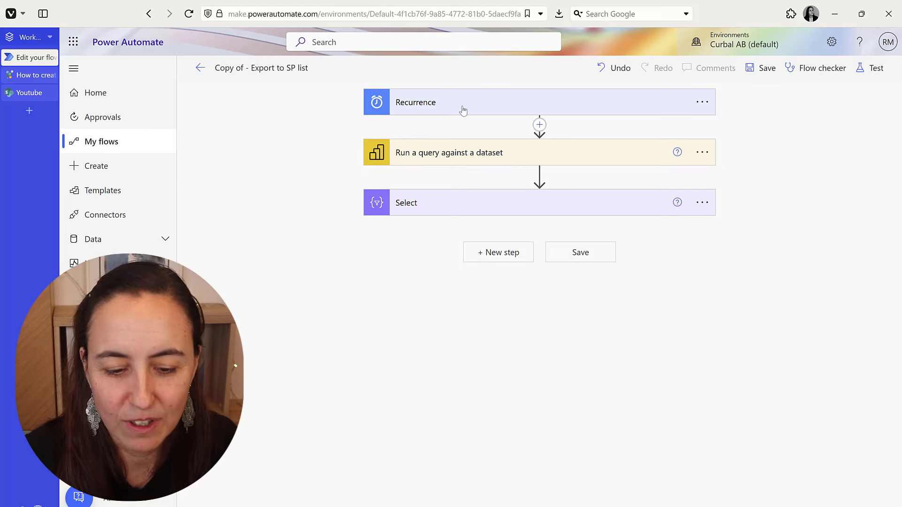
Expand the Recurrence trigger and dataset query step, then head to the SharePoint SalesPA list.
{"action": "left_click", "coordinate": [415, 101]}
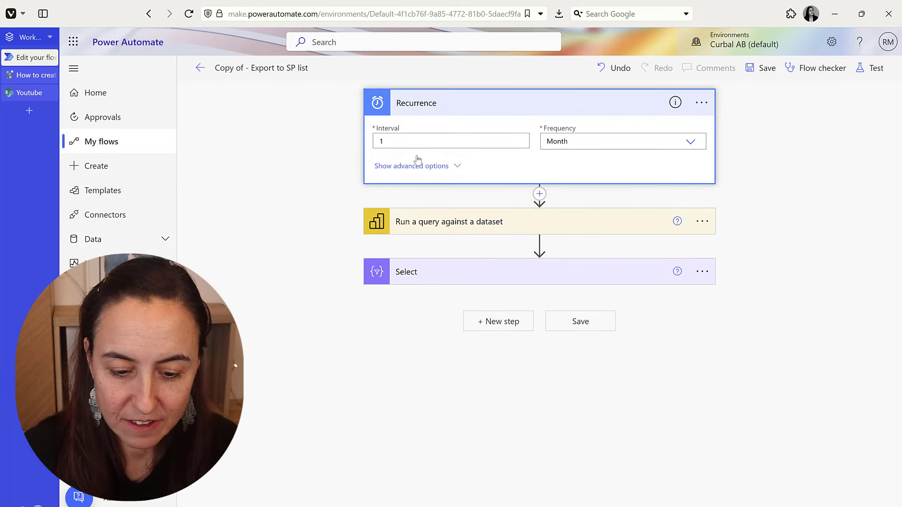
{"action": "mouse_move", "coordinate": [475, 217]}
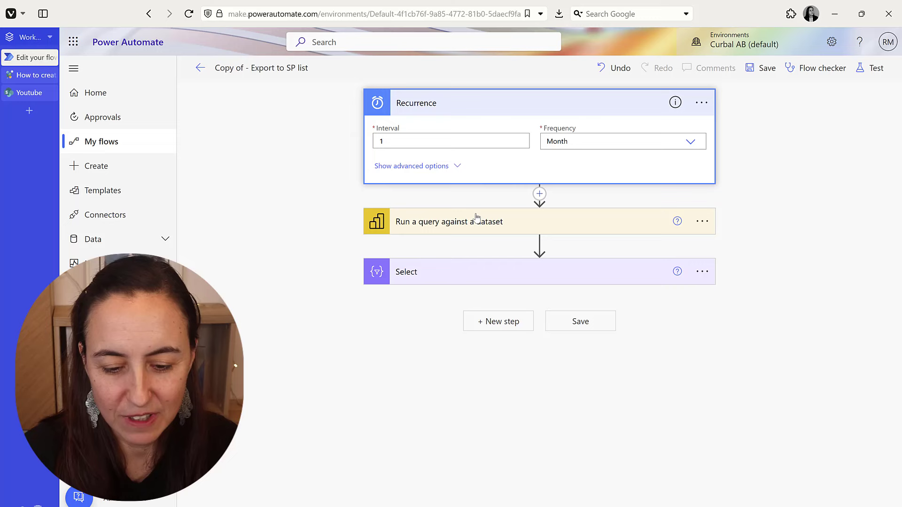
{"action": "left_click", "coordinate": [449, 222]}
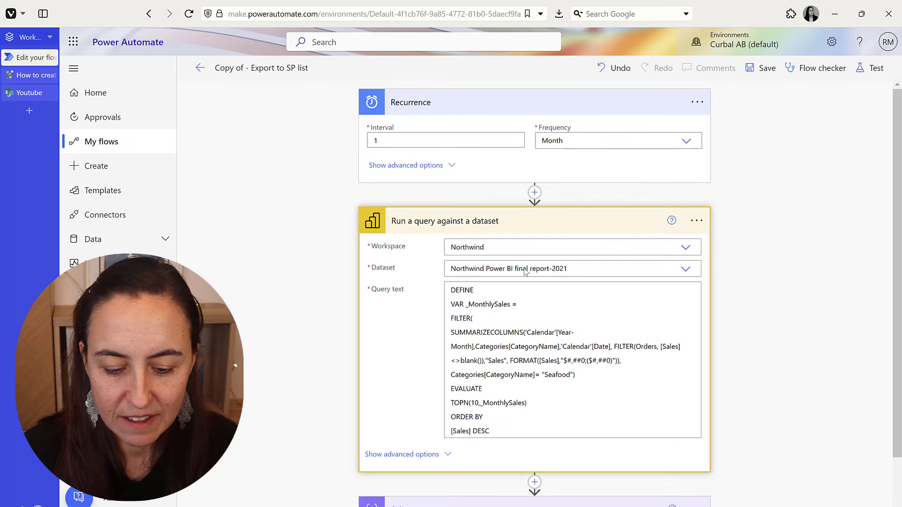
{"action": "scroll", "scroll_direction": "down", "scroll_amount": 3}
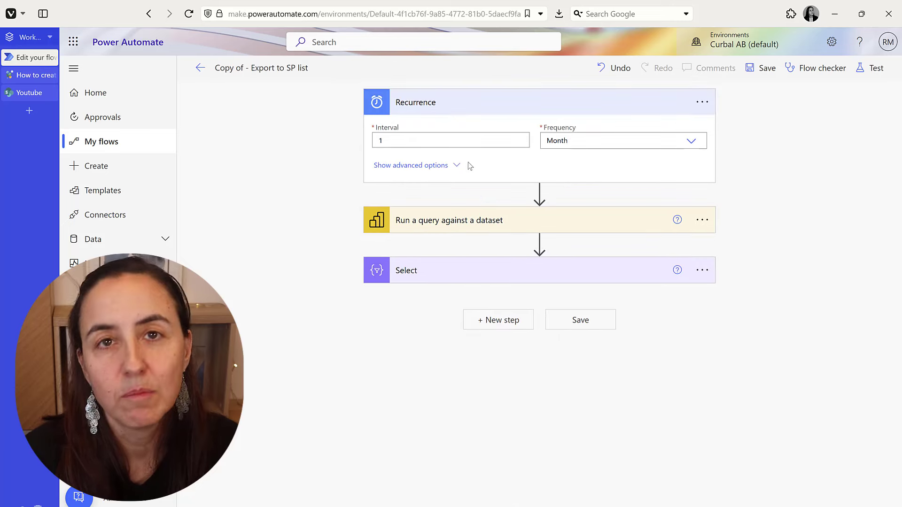
{"action": "mouse_move", "coordinate": [449, 284]}
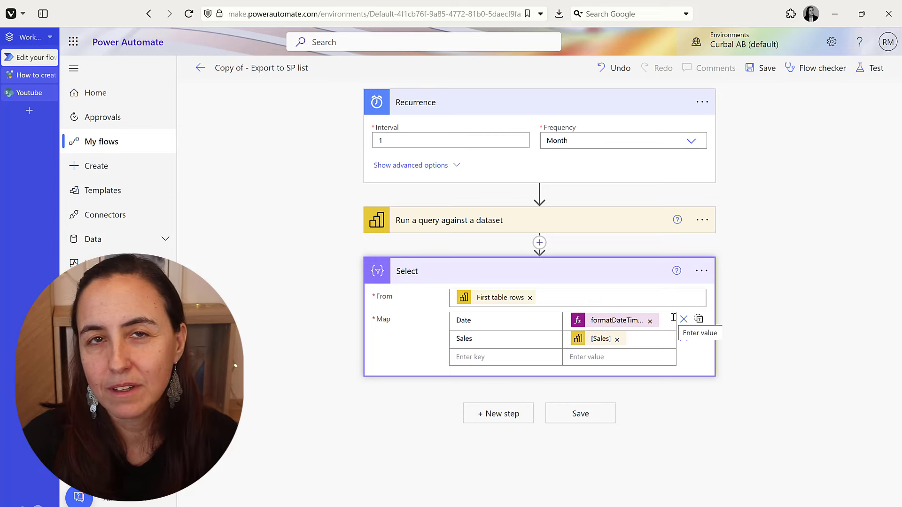
{"action": "mouse_move", "coordinate": [61, 219]}
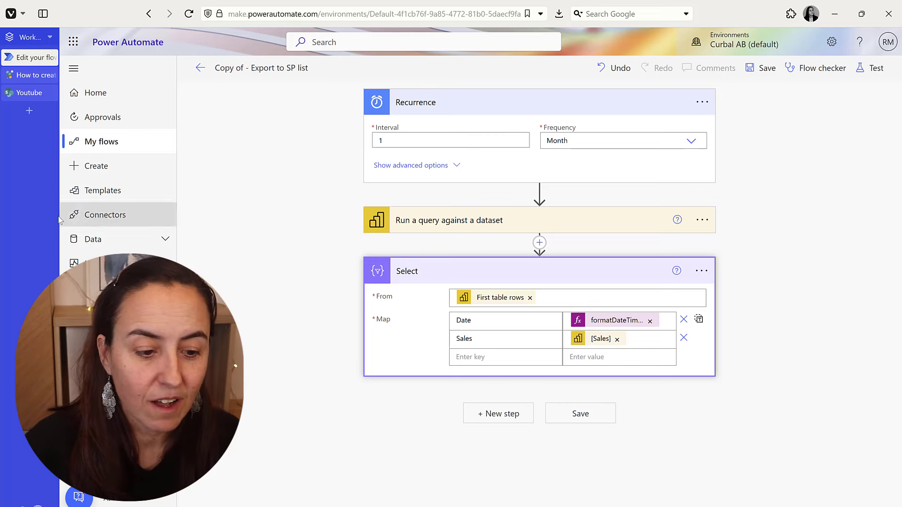
{"action": "left_click", "coordinate": [29, 93]}
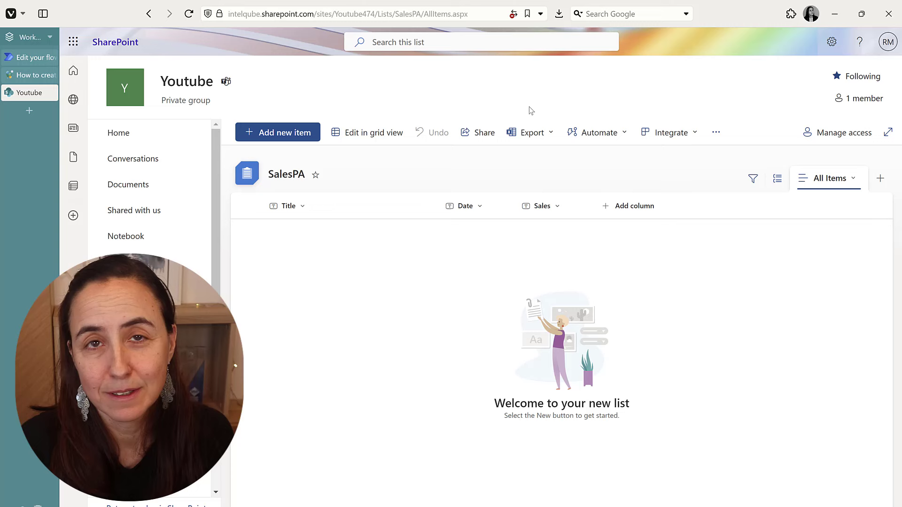
{"action": "mouse_move", "coordinate": [351, 230]}
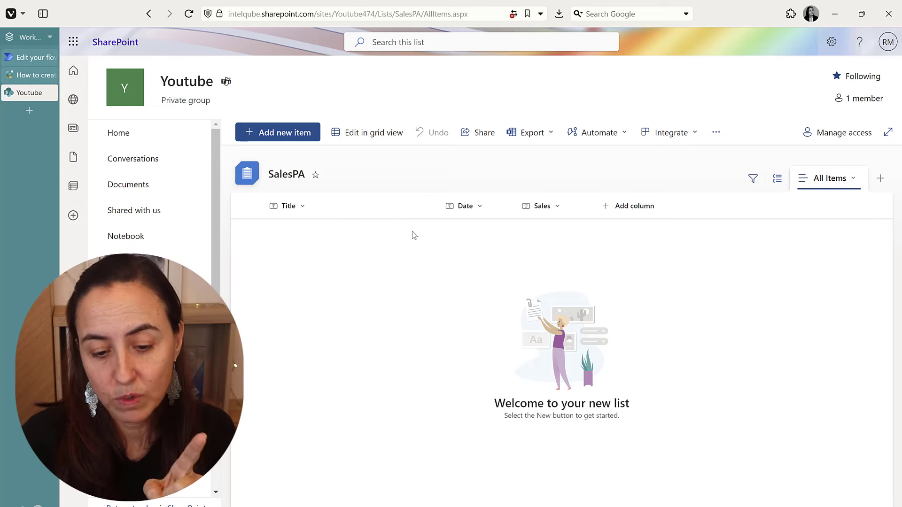
{"action": "mouse_move", "coordinate": [541, 206]}
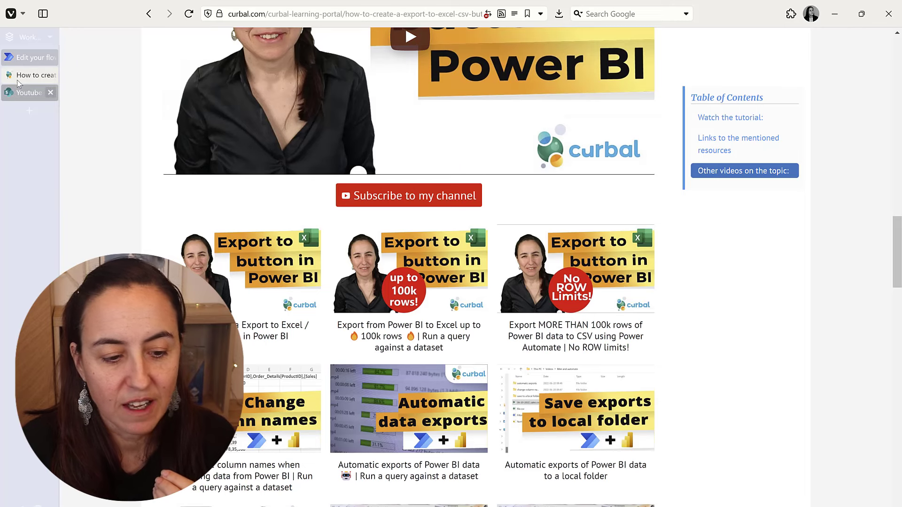
Return to the empty SalesPA list in SharePoint with Title, Date and Sales columns.
{"action": "left_click", "coordinate": [26, 93]}
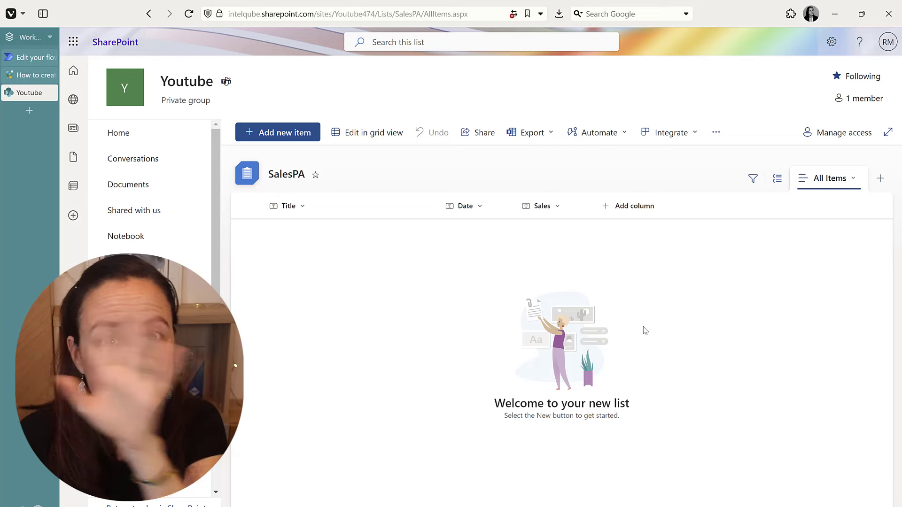
{"action": "mouse_move", "coordinate": [252, 144]}
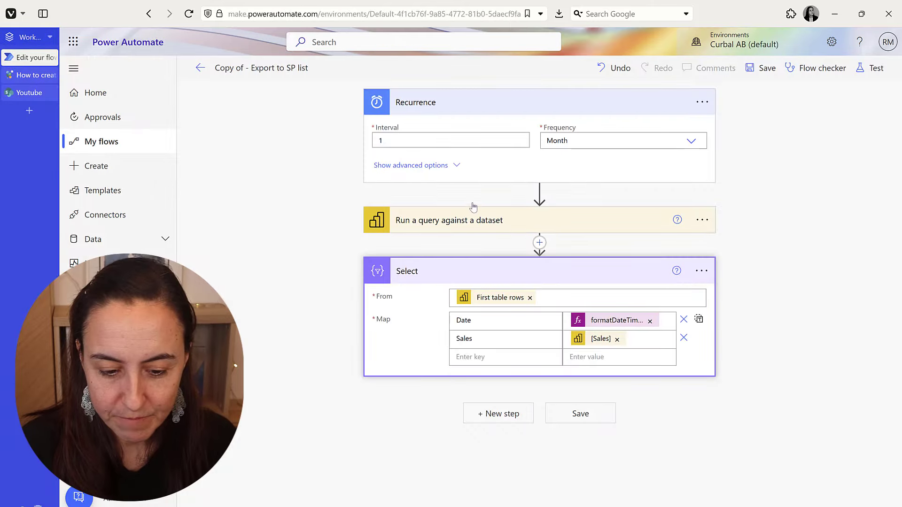
{"action": "mouse_move", "coordinate": [522, 313]}
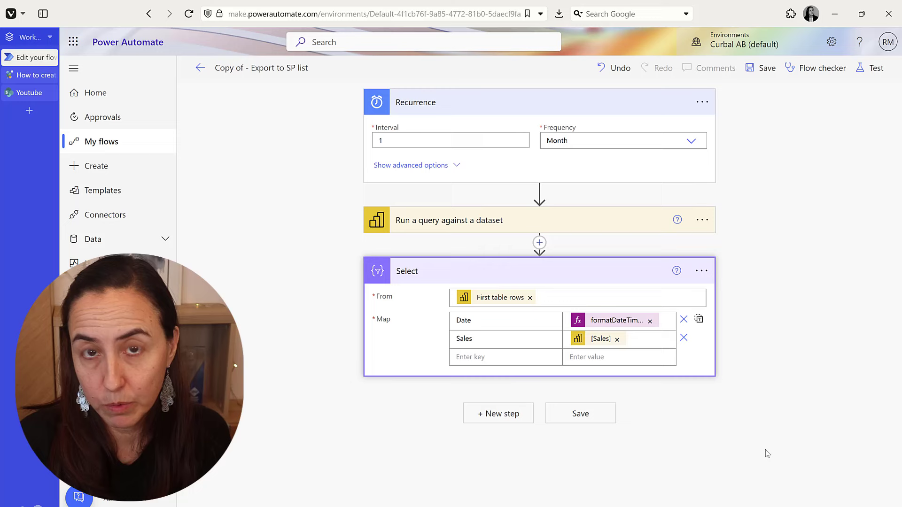
Add a new step after Select and search the actions for 'parse json'.
{"action": "left_click", "coordinate": [497, 413]}
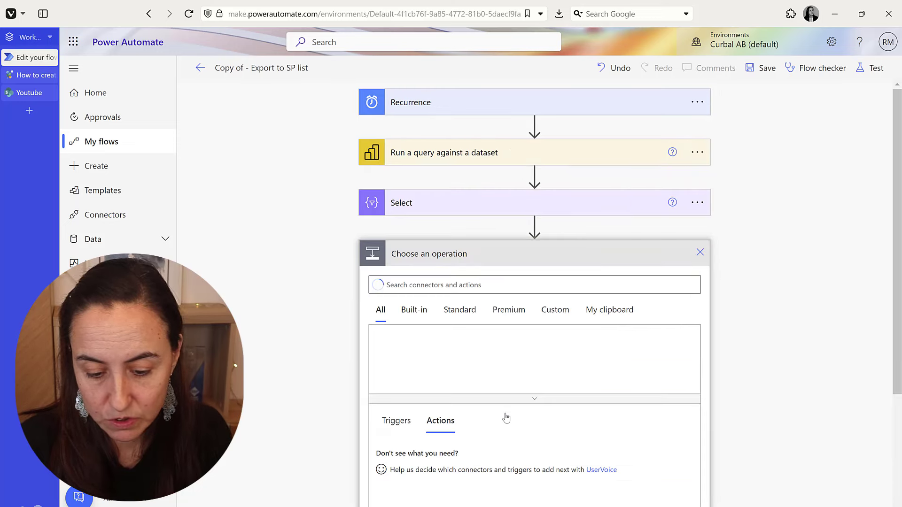
{"action": "type", "text": "pa"}
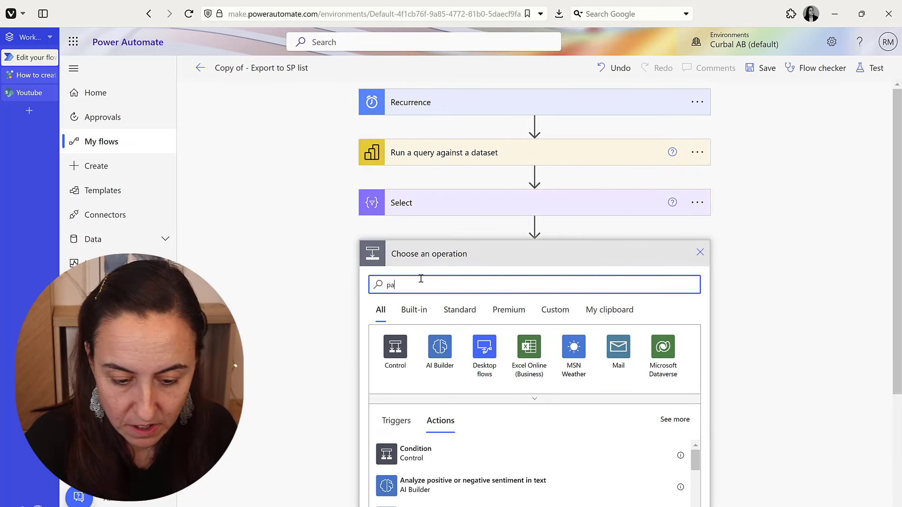
{"action": "type", "text": "parse josn"}
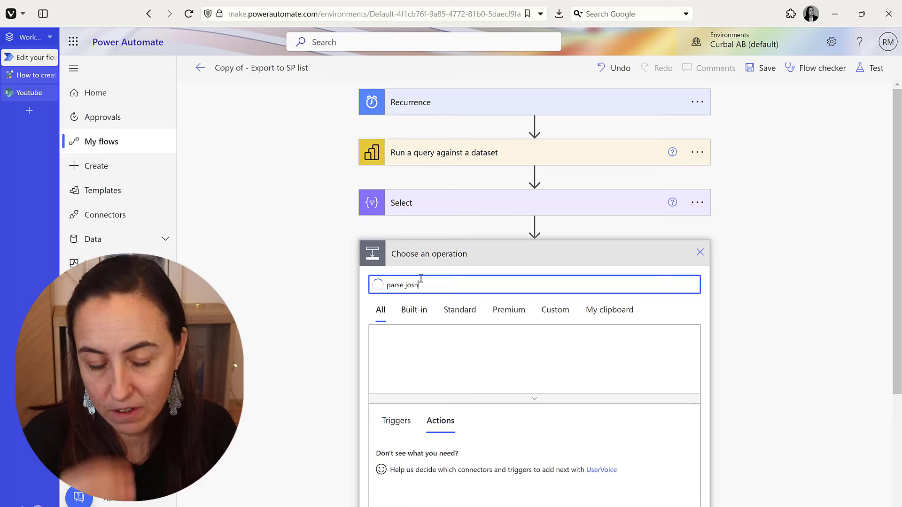
{"action": "key", "text": "Backspace"}
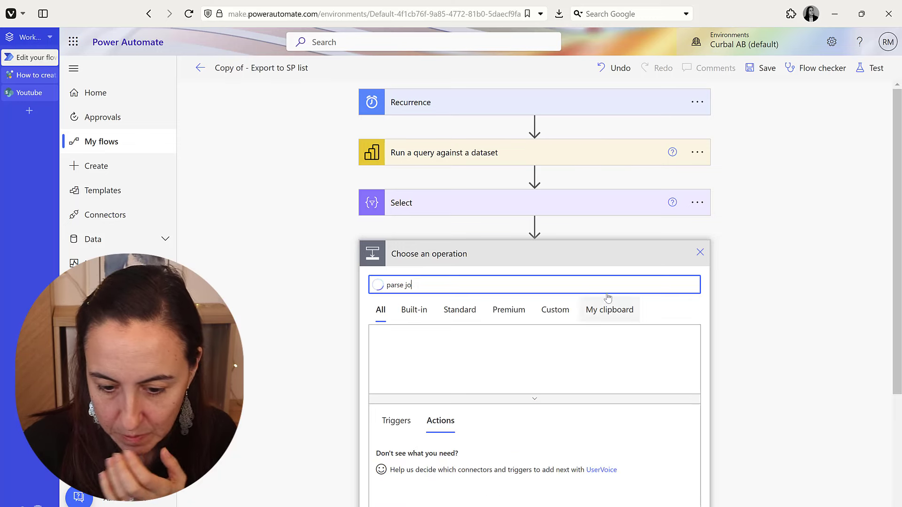
Cancel the unfinished step, save the flow and start a test run.
{"action": "left_click", "coordinate": [700, 252]}
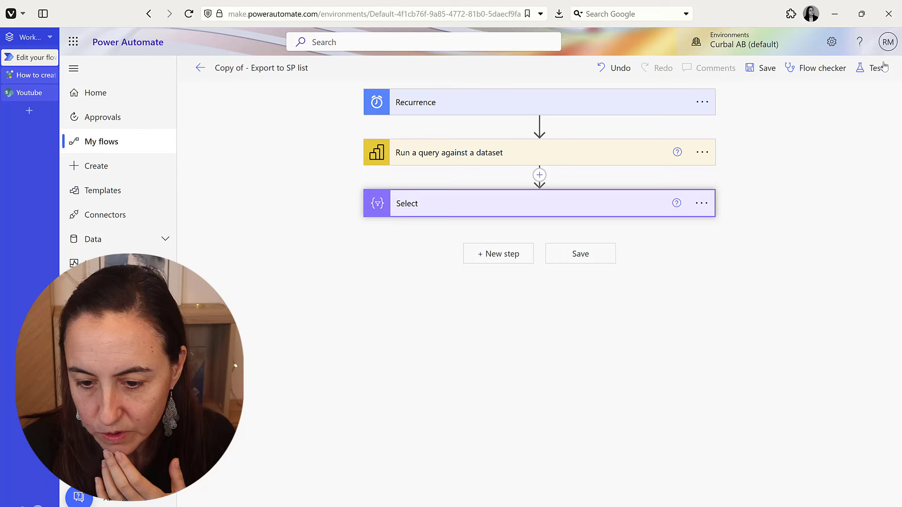
{"action": "left_click", "coordinate": [767, 68]}
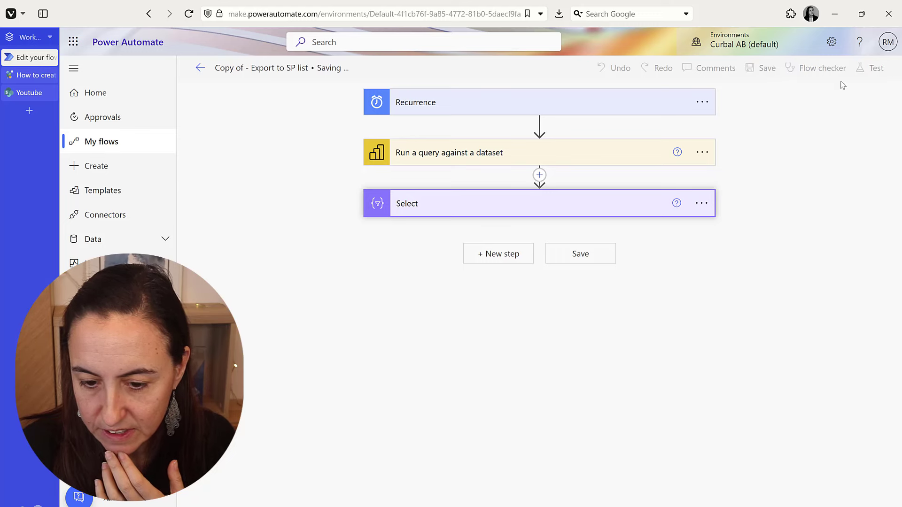
{"action": "mouse_move", "coordinate": [876, 67]}
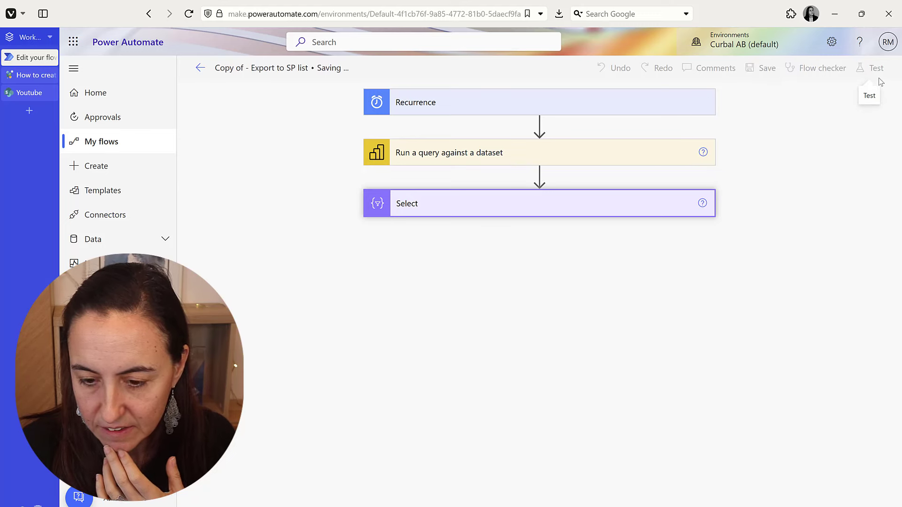
{"action": "left_click", "coordinate": [767, 68]}
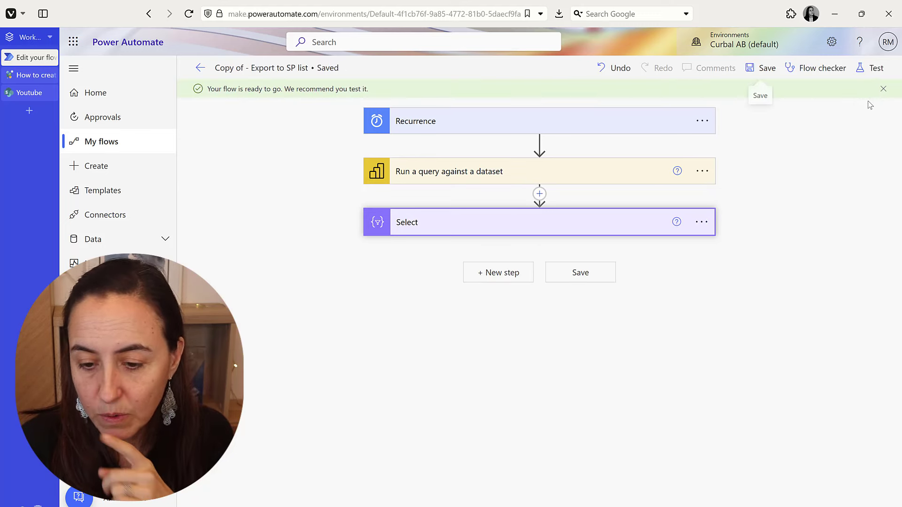
{"action": "left_click", "coordinate": [876, 68]}
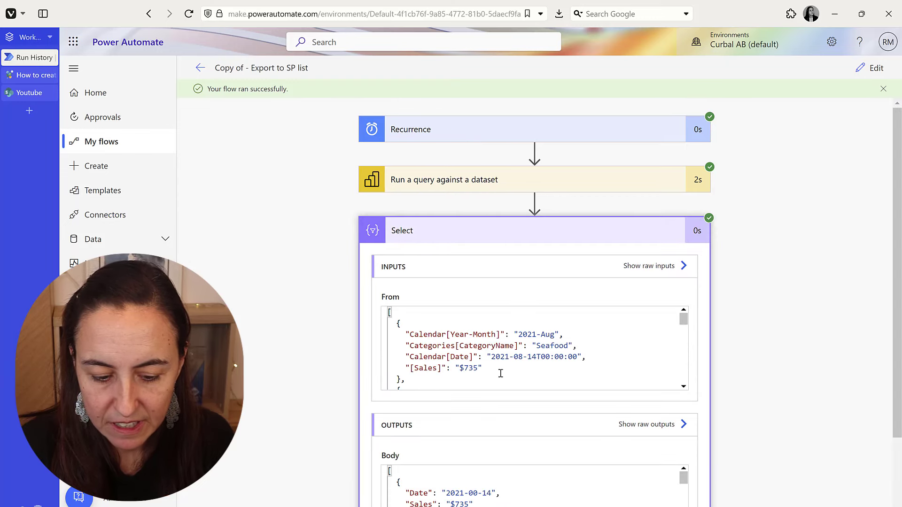
Scroll through the successful run's Select step inputs and outputs.
{"action": "scroll", "scroll_direction": "down", "scroll_amount": 3}
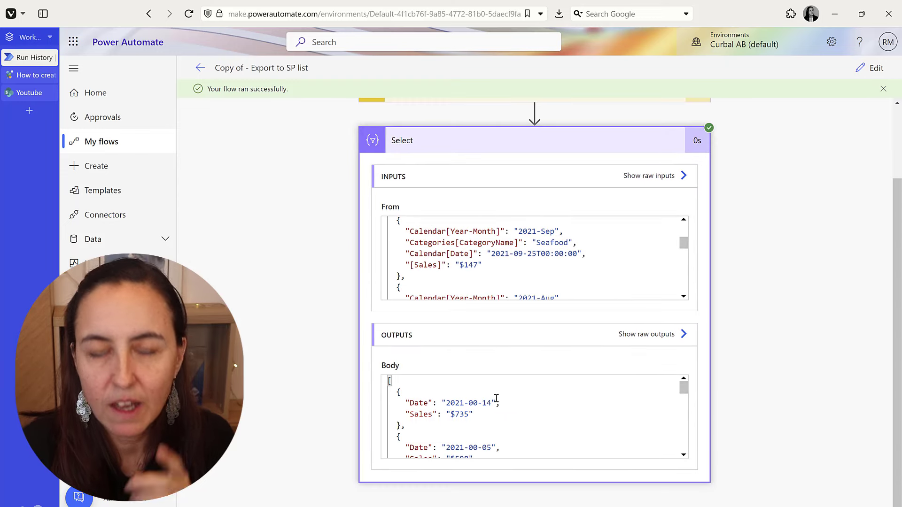
{"action": "mouse_move", "coordinate": [510, 368]}
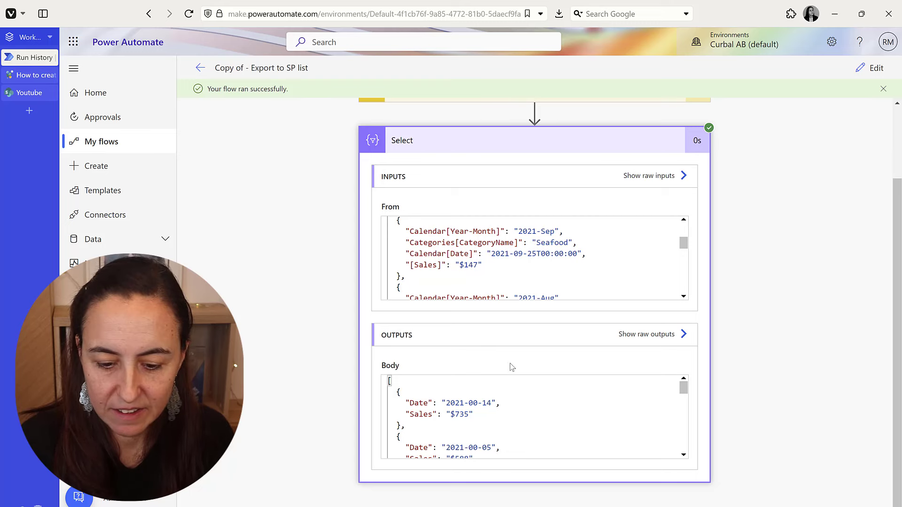
{"action": "mouse_move", "coordinate": [390, 384]}
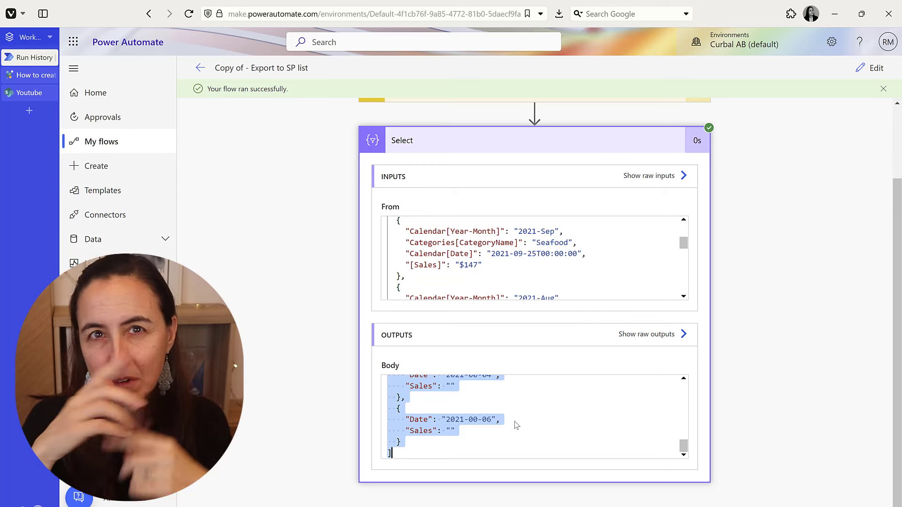
{"action": "mouse_move", "coordinate": [860, 400]}
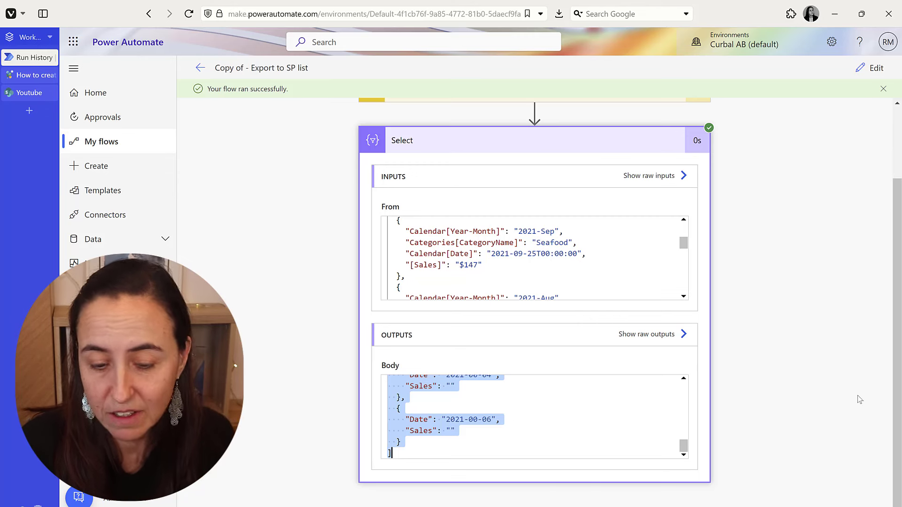
{"action": "mouse_move", "coordinate": [471, 338]}
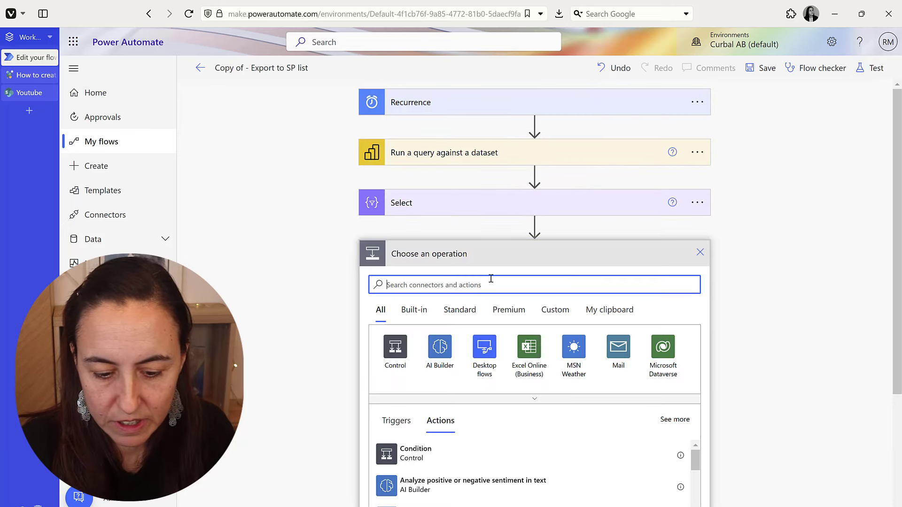
Add Parse JSON on the Select Output with a Date/Sales schema generated from a pasted sample.
{"action": "type", "text": "pars"}
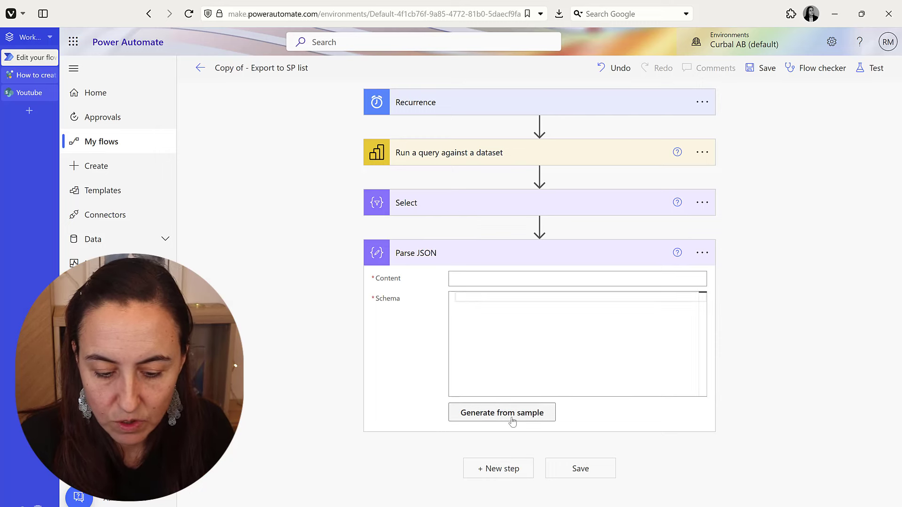
{"action": "left_click", "coordinate": [501, 412]}
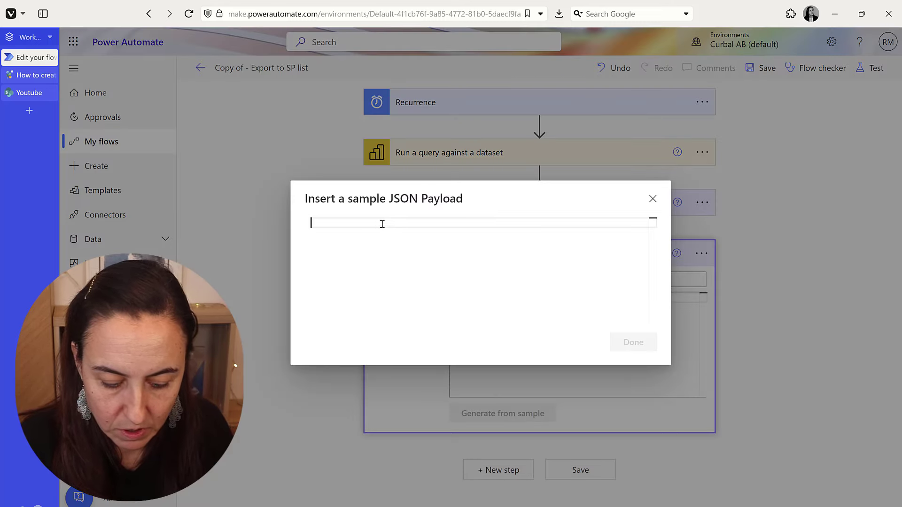
{"action": "left_click", "coordinate": [632, 342]}
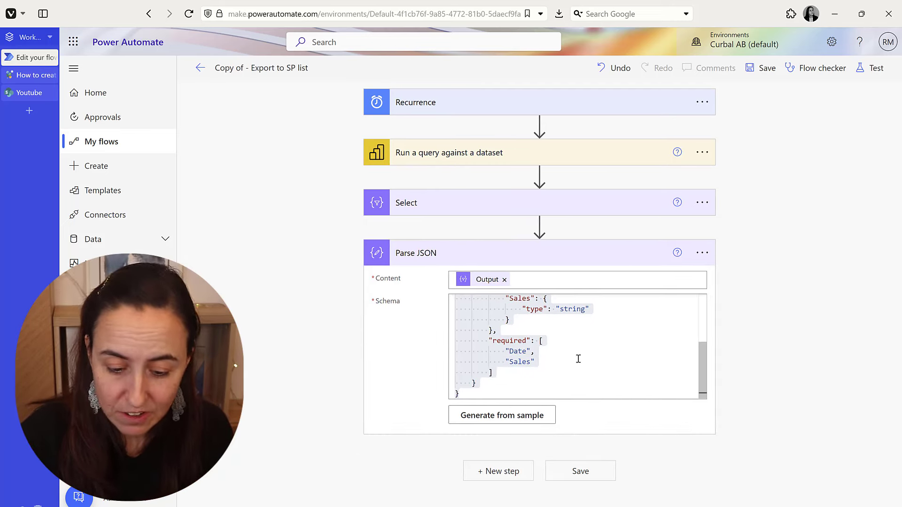
{"action": "left_click", "coordinate": [498, 471]}
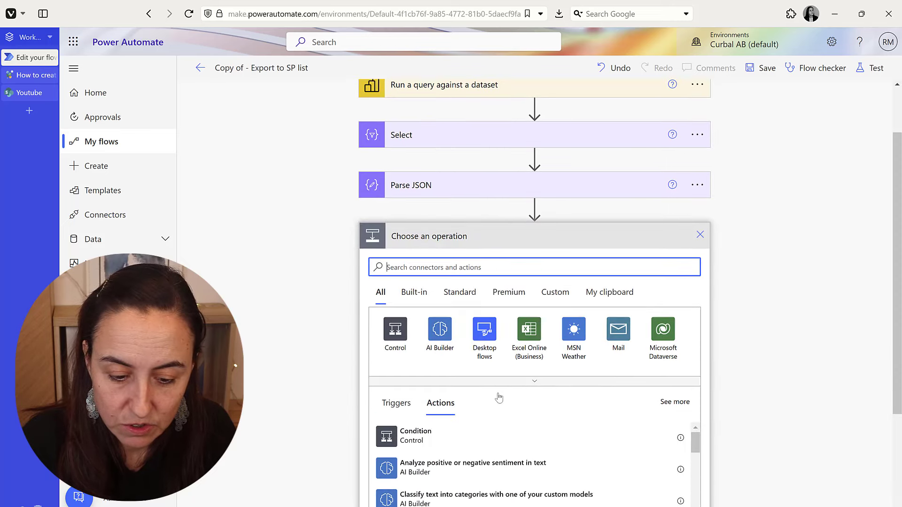
Add SharePoint Create item for the Youtube site's SalesPA list, mapping parsed Date and Sales.
{"action": "type", "text": "cret"}
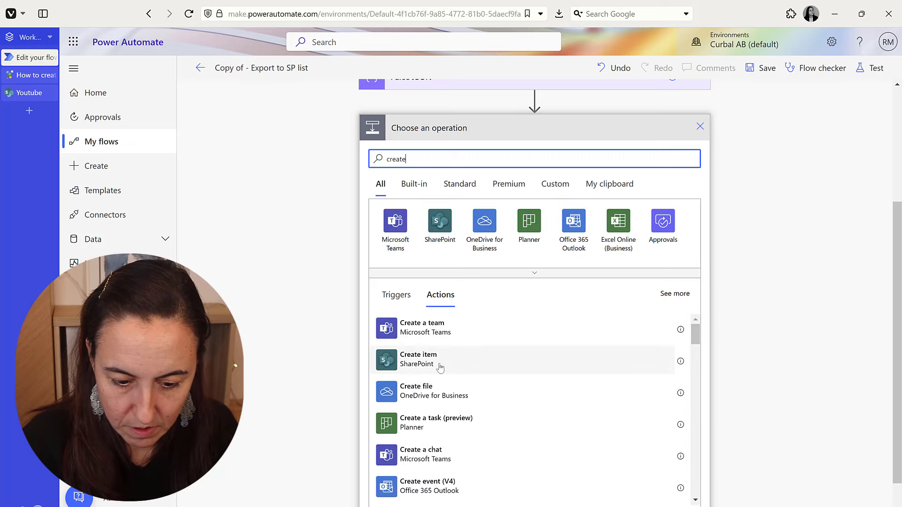
{"action": "left_click", "coordinate": [418, 359]}
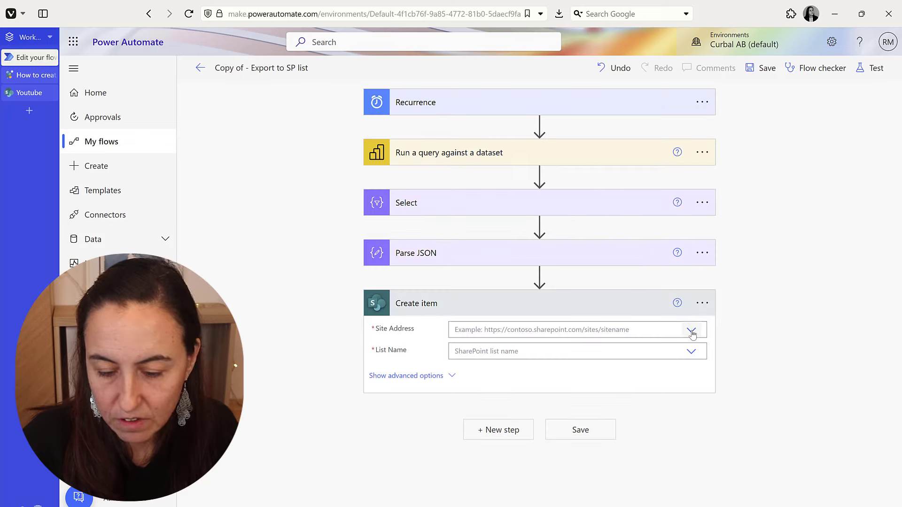
{"action": "left_click", "coordinate": [692, 330]}
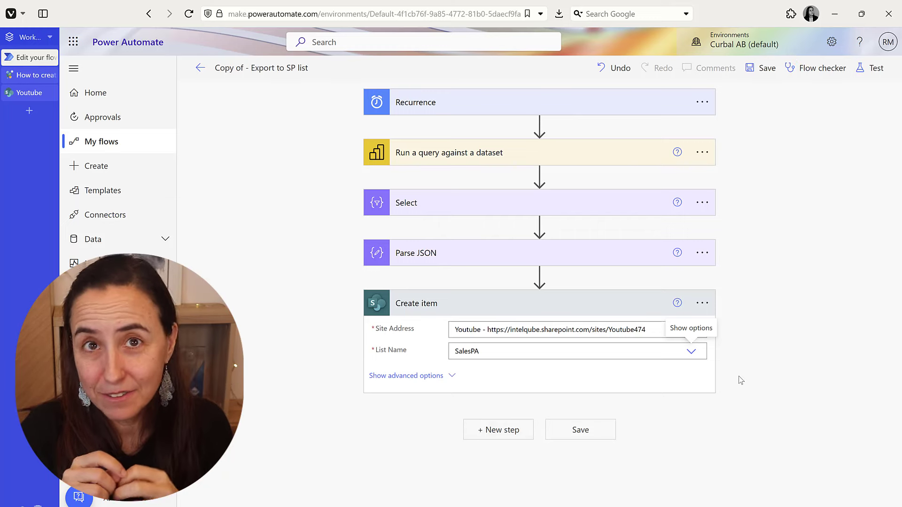
{"action": "left_click", "coordinate": [575, 350]}
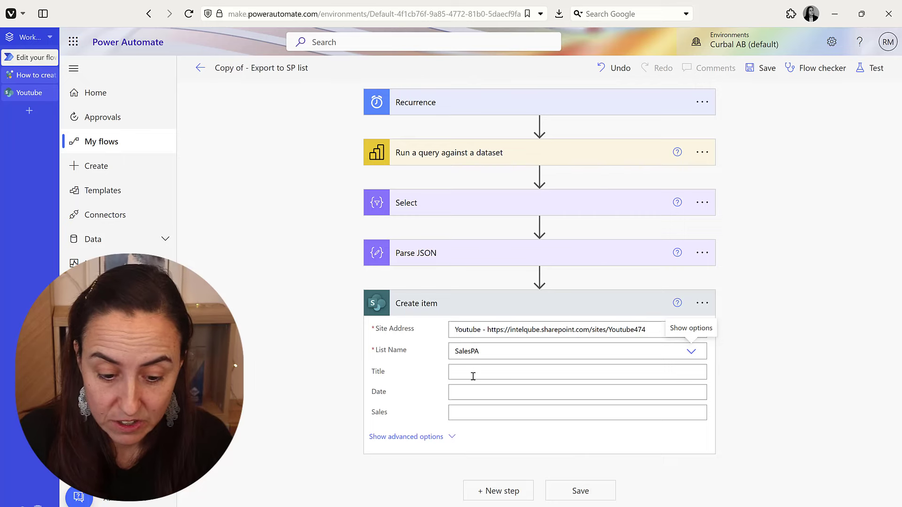
{"action": "left_click", "coordinate": [575, 392]}
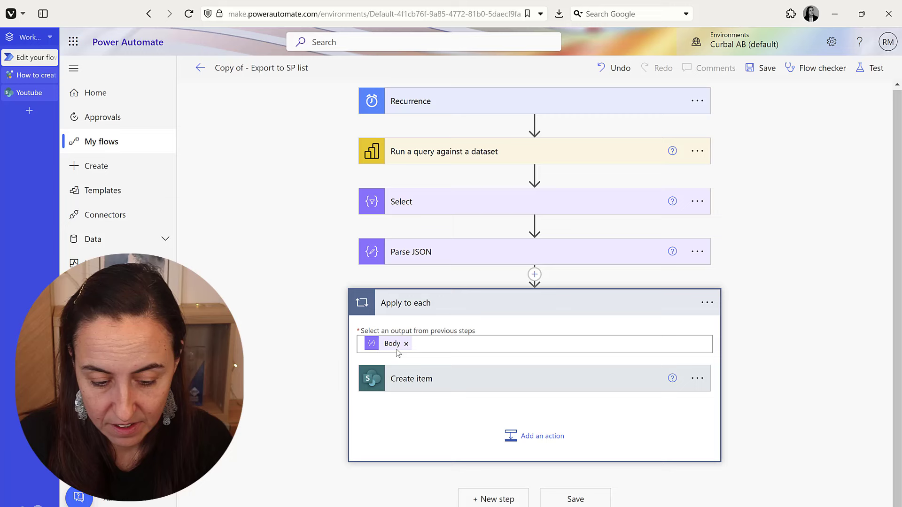
{"action": "left_click", "coordinate": [405, 343]}
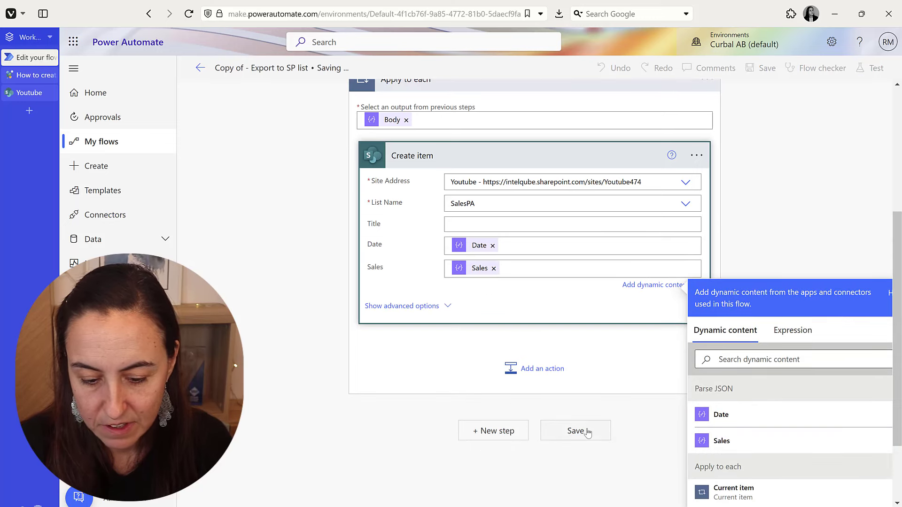
Save the flow, run a manual test, then check the SalesPA list for new items.
{"action": "left_click", "coordinate": [575, 431]}
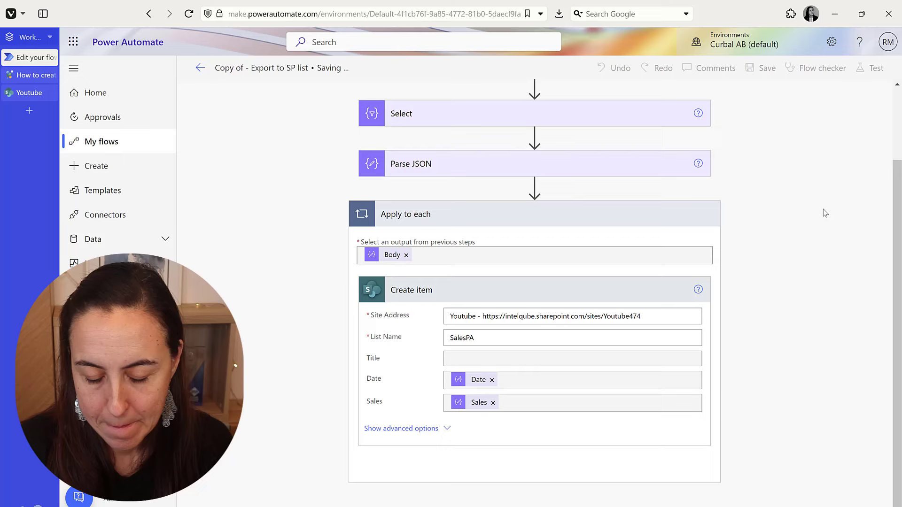
{"action": "left_click", "coordinate": [766, 68]}
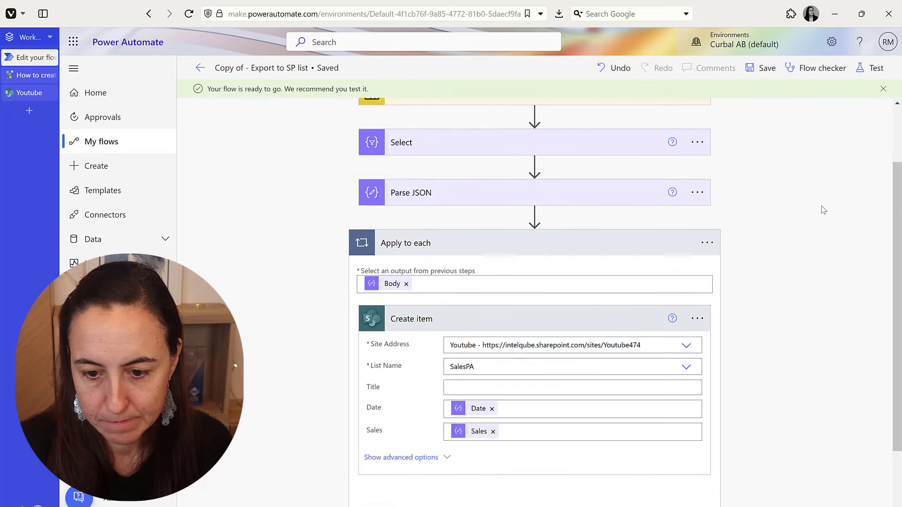
{"action": "left_click", "coordinate": [876, 68]}
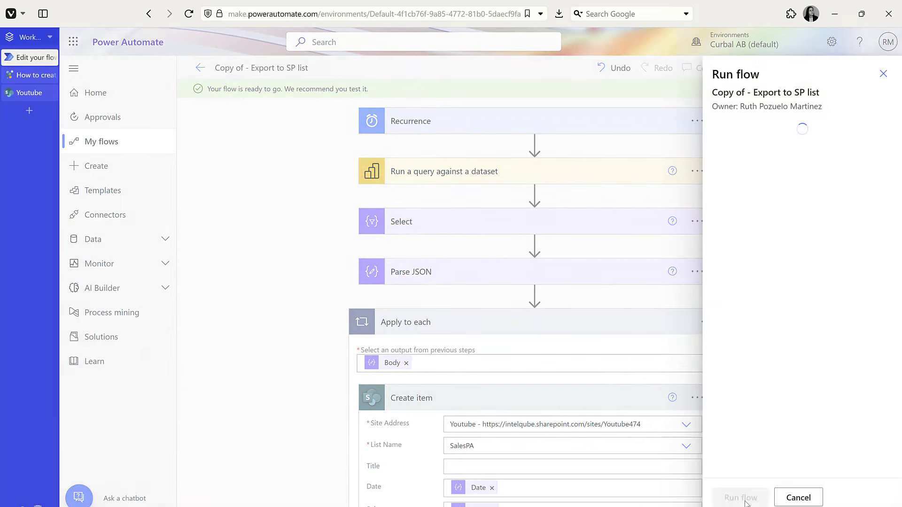
{"action": "left_click", "coordinate": [740, 497]}
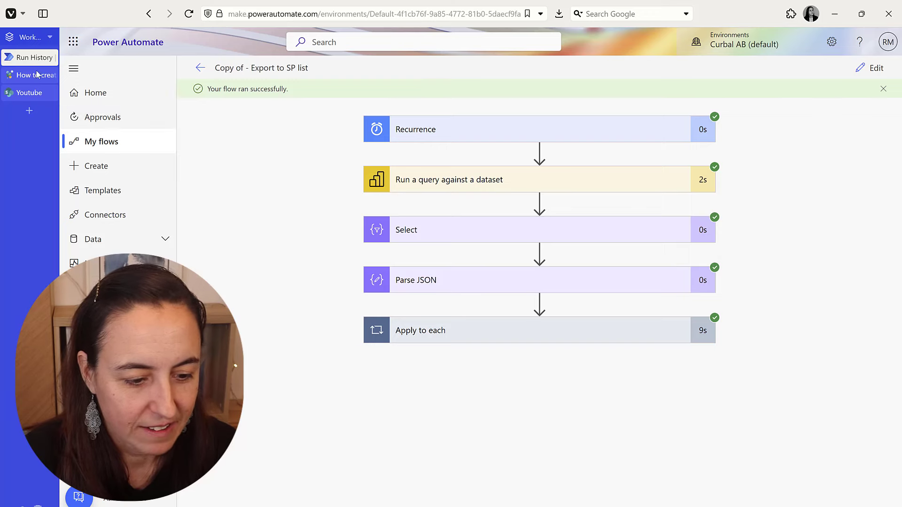
{"action": "left_click", "coordinate": [29, 93]}
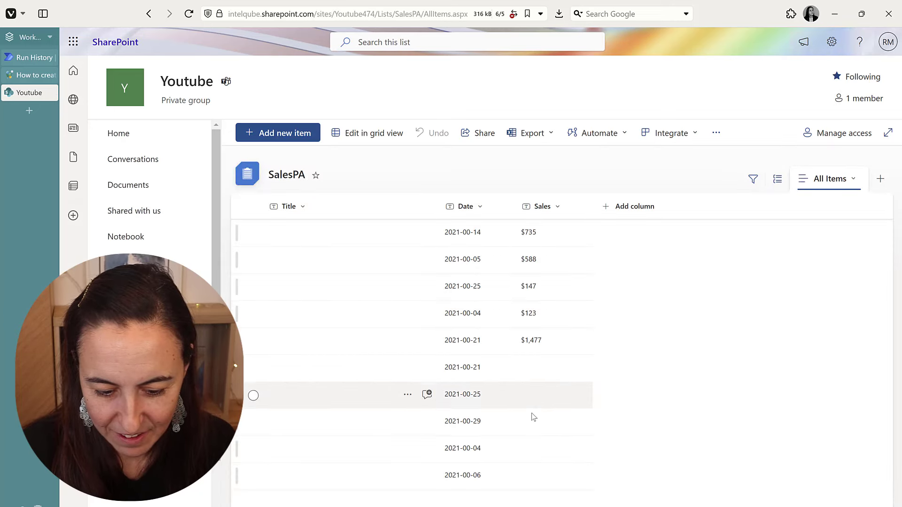
{"action": "mouse_move", "coordinate": [534, 368]}
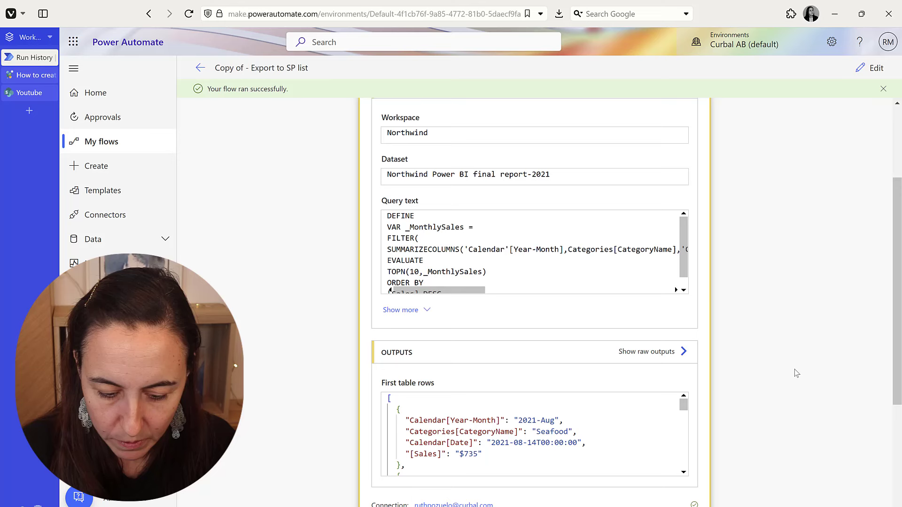
{"action": "scroll", "scroll_direction": "down", "scroll_amount": 3}
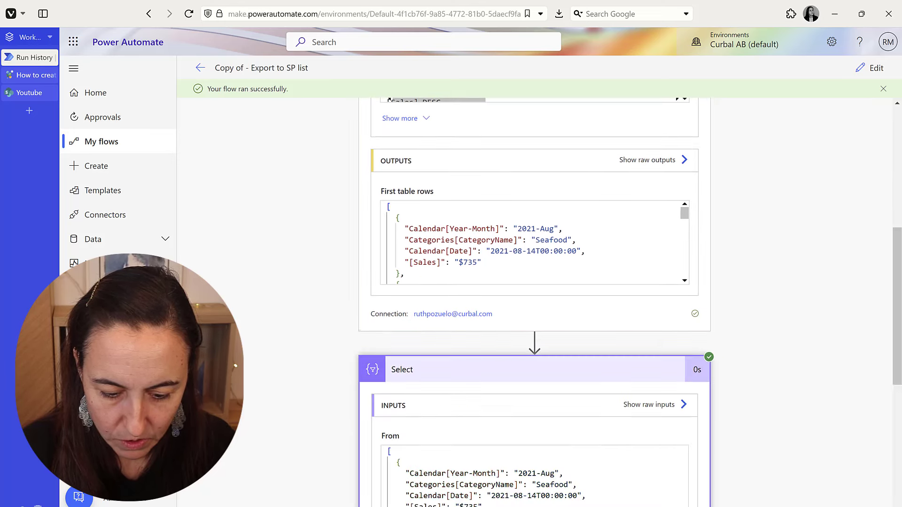
{"action": "scroll", "scroll_direction": "down", "scroll_amount": 3}
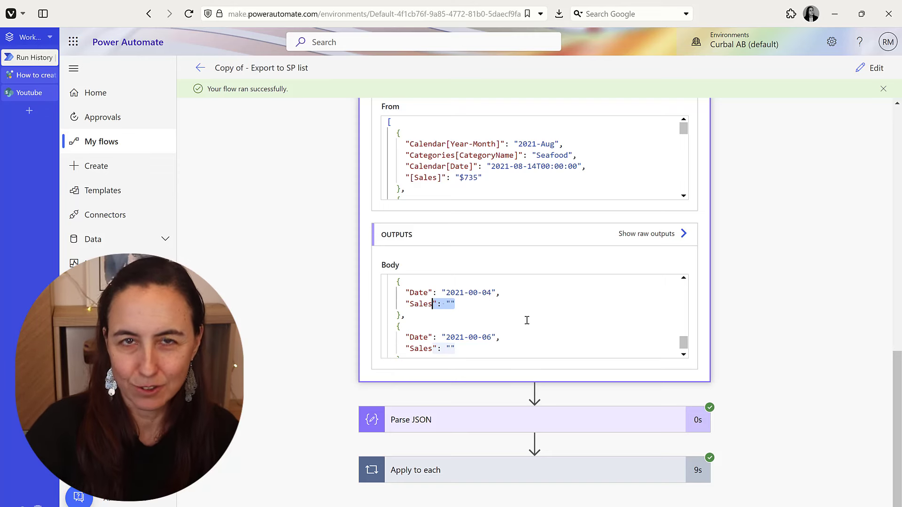
{"action": "mouse_move", "coordinate": [372, 342]}
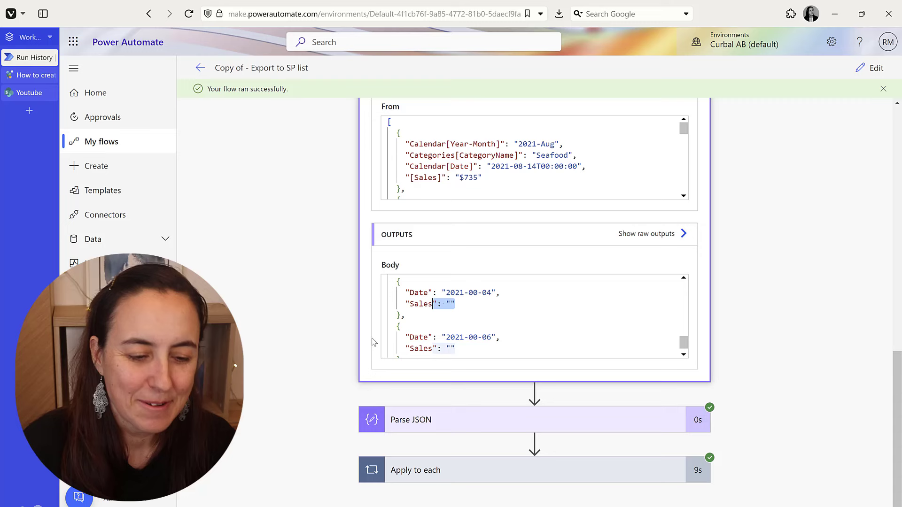
{"action": "mouse_move", "coordinate": [314, 213]}
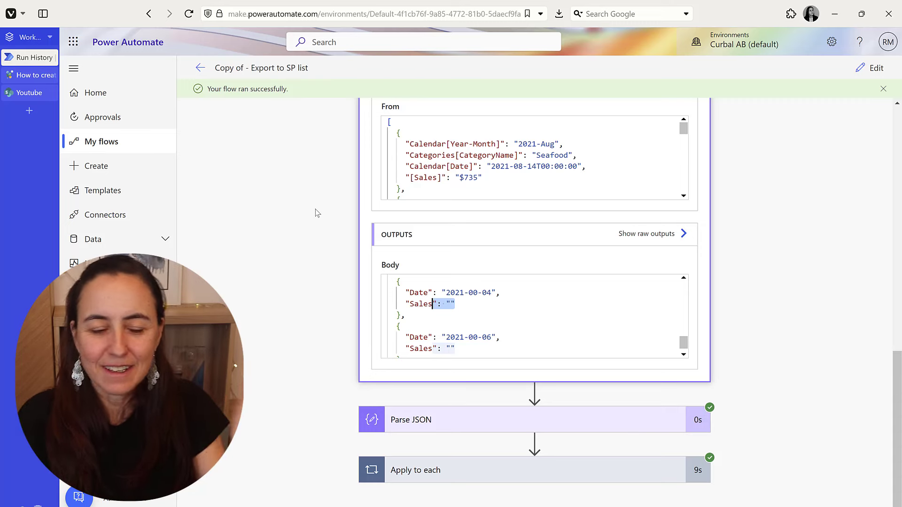
{"action": "mouse_move", "coordinate": [371, 109]}
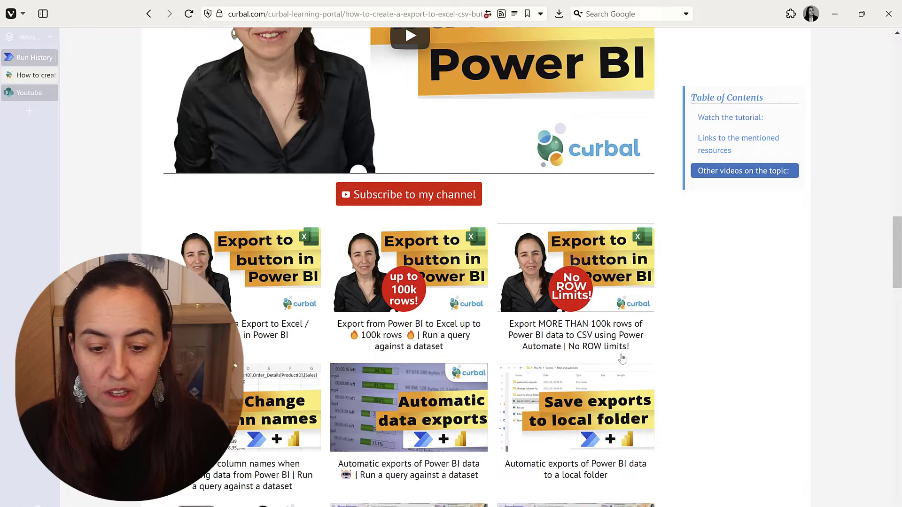
Scroll the Curbal article's 'Other videos on the topic' section into view.
{"action": "scroll", "scroll_direction": "down", "scroll_amount": 3}
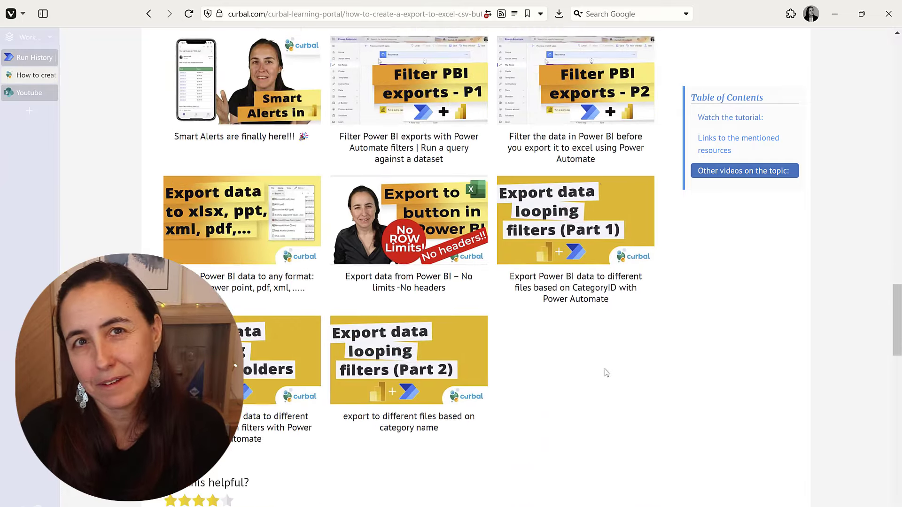
{"action": "scroll", "scroll_direction": "up", "scroll_amount": 3}
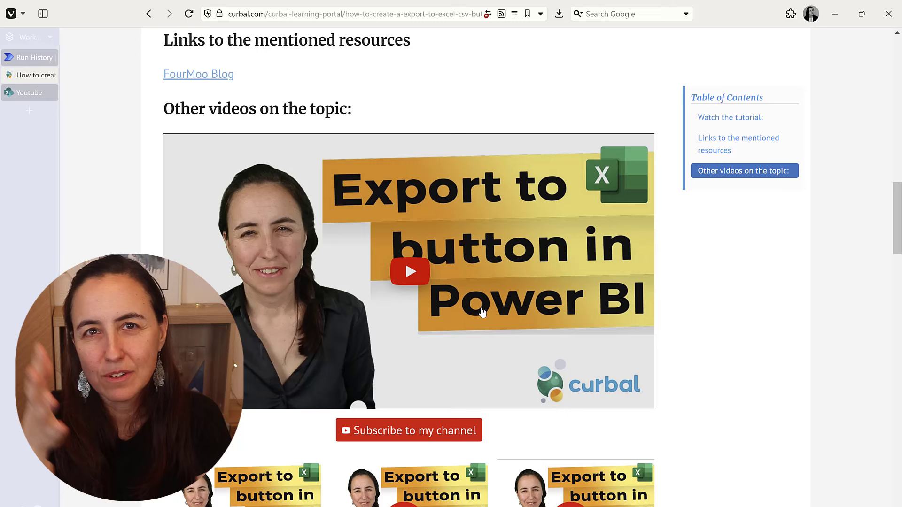